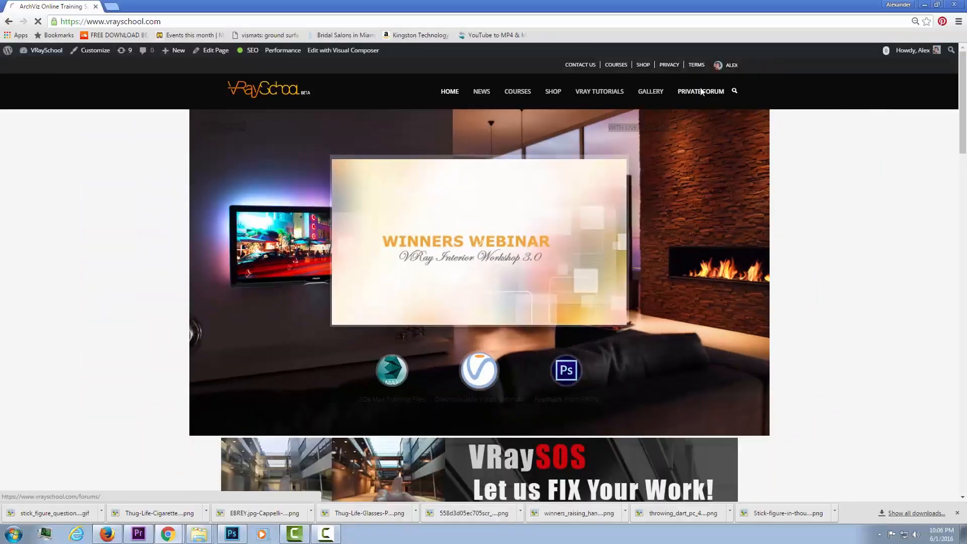
Step: Start the topic 'Please Help - Urgent Project - 3D Arch Viz Company' in the VRay S.O.S WIP's forum
{"action": "left_click", "coordinate": [700, 92]}
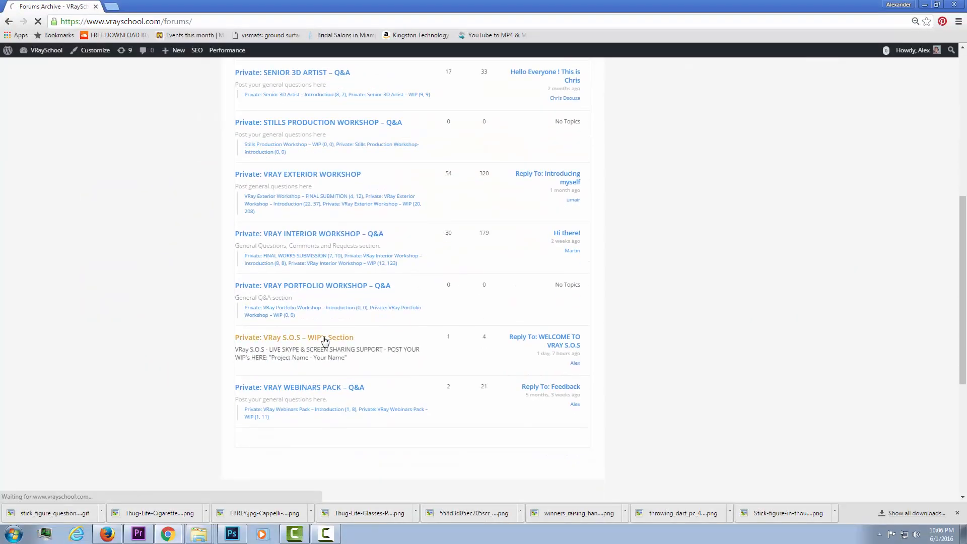
{"action": "left_click", "coordinate": [294, 337]}
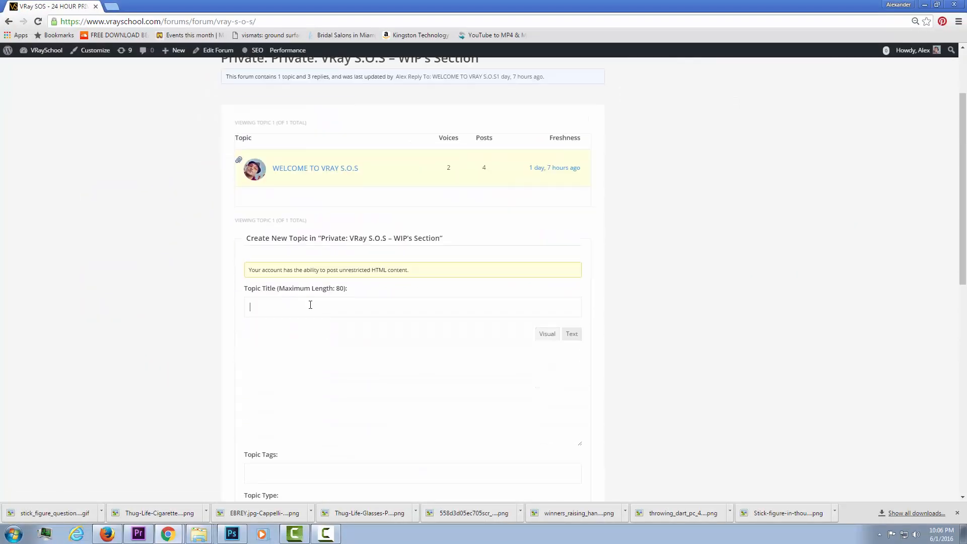
{"action": "type", "text": "Please Help - Urgent Project - 3D Arch Viz Company"}
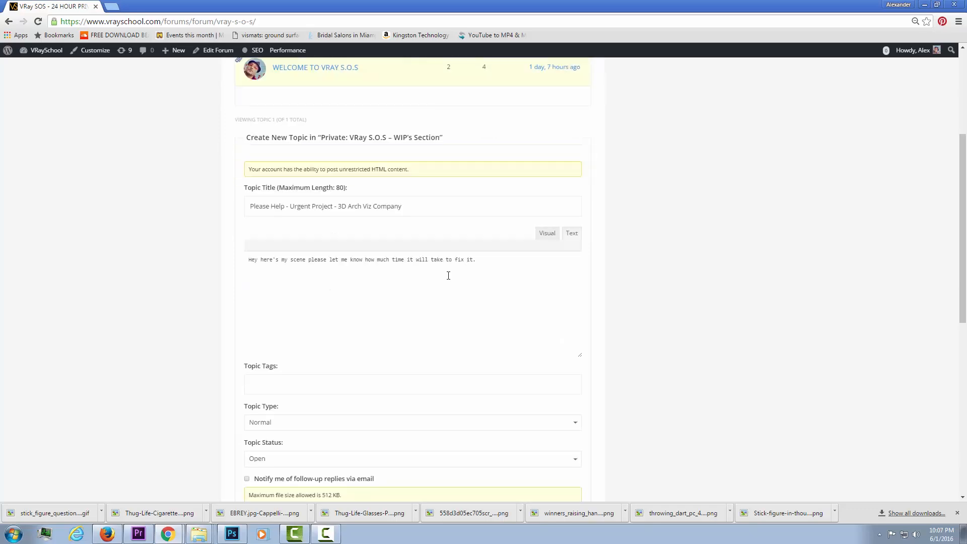
{"action": "left_click", "coordinate": [263, 325]}
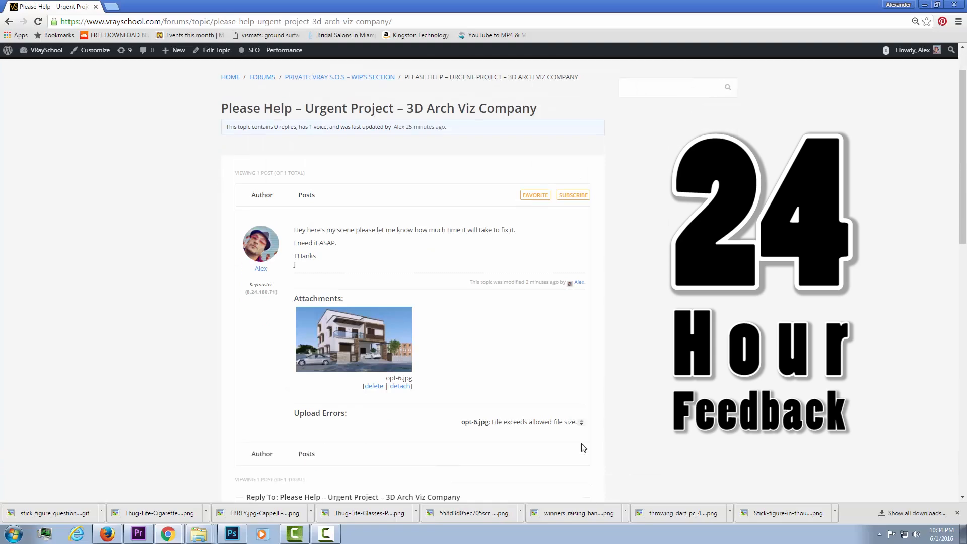
Step: Scroll down the Welcome to VRaySOS page to the hourly Buy Now options
{"action": "scroll", "scroll_direction": "down", "scroll_amount": 3}
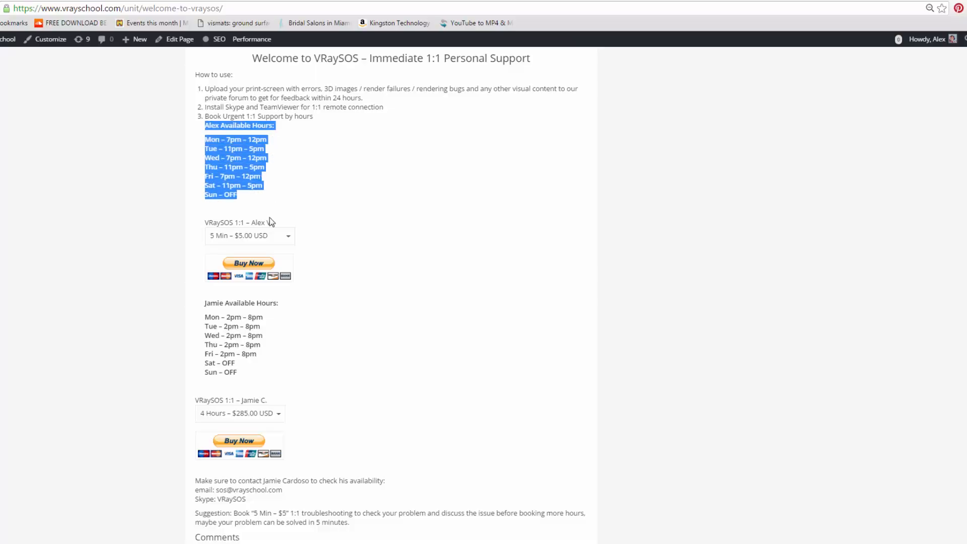
Step: Add the $25/month VRay SOS | LIVE SUPPORT subscription to the cart from its product page
{"action": "left_click", "coordinate": [249, 235]}
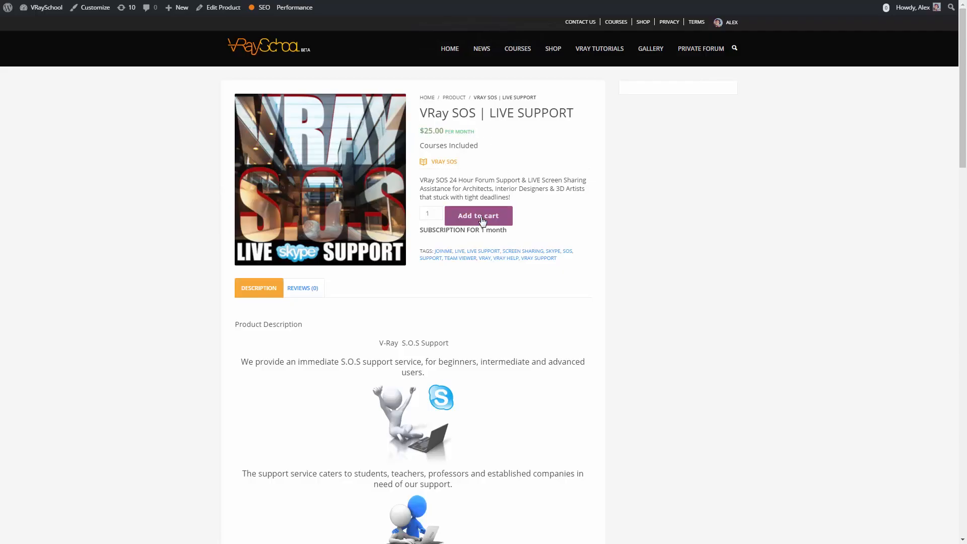
{"action": "left_click", "coordinate": [478, 217]}
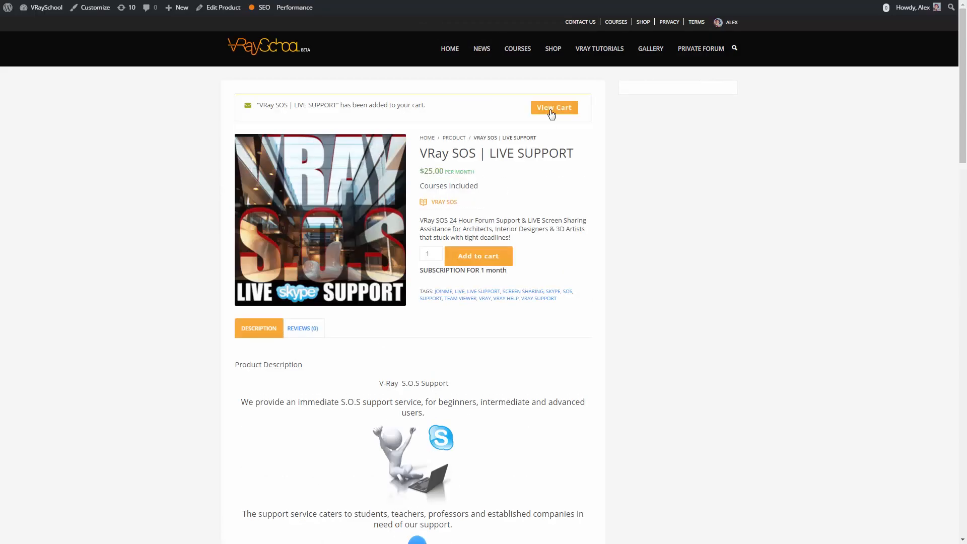